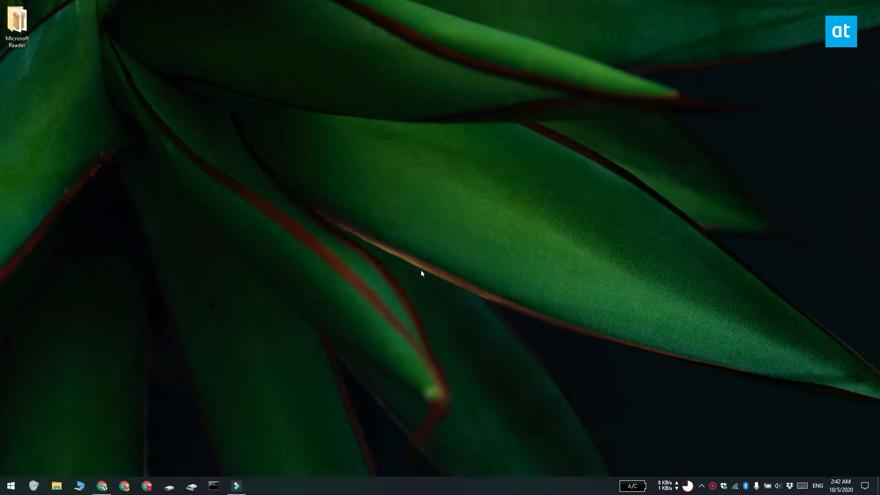
mouse_move(135, 355)
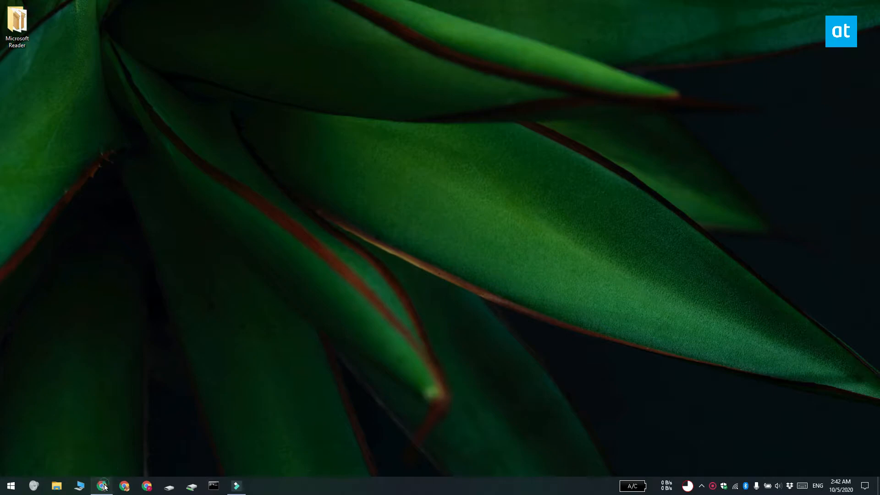
View the three Microsoft Reader package files in MEGA, then hide Chrome and open Start
click(103, 486)
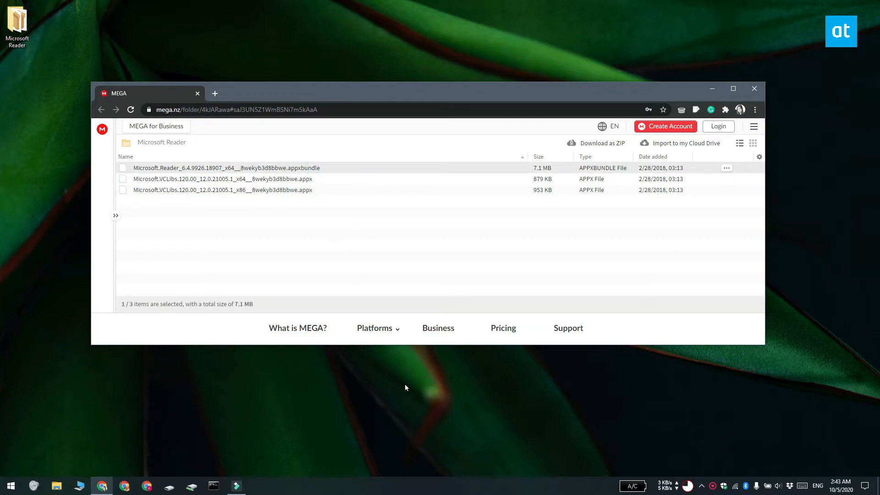
mouse_move(415, 394)
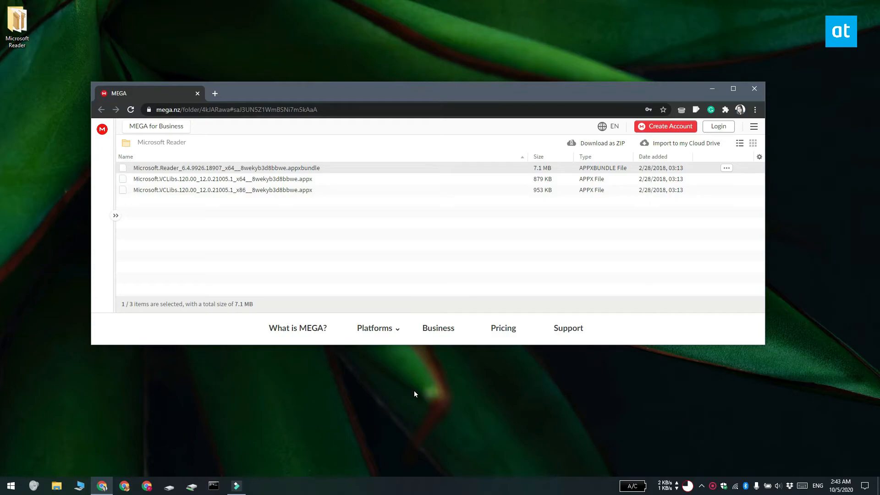
click(754, 88)
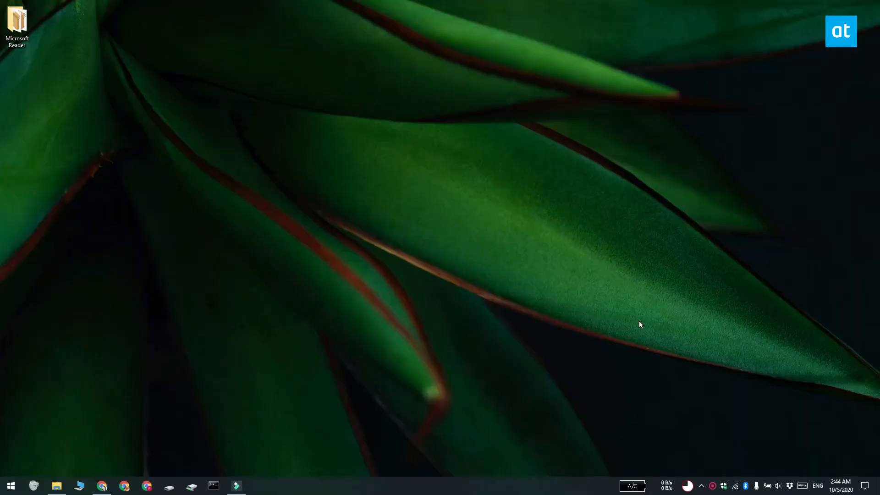
click(10, 486)
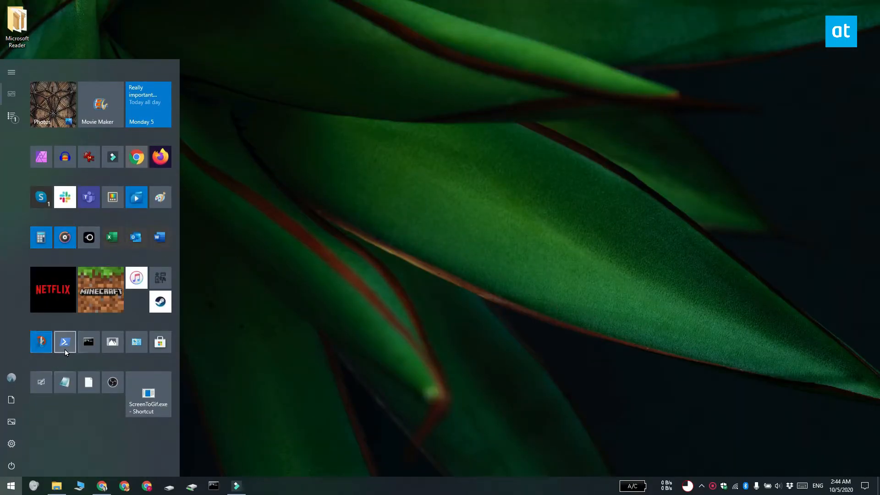
Launch an administrator PowerShell console to install the VCLibs x64 dependency
click(65, 342)
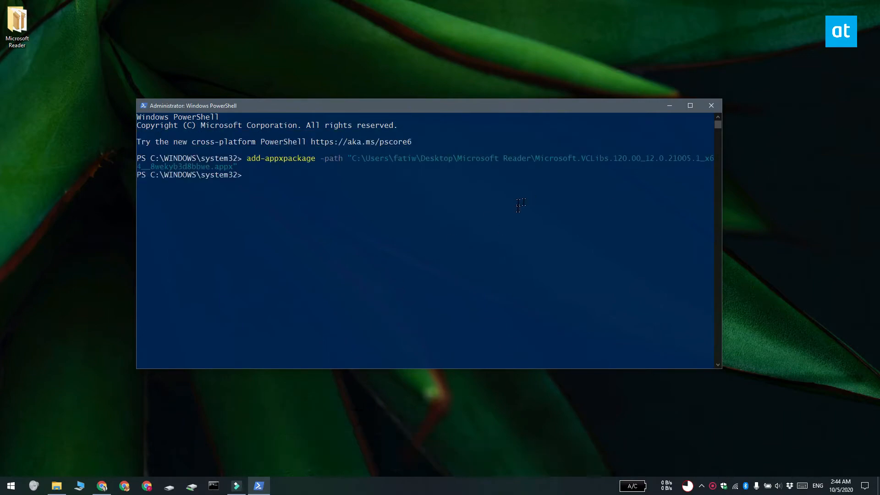
mouse_move(556, 346)
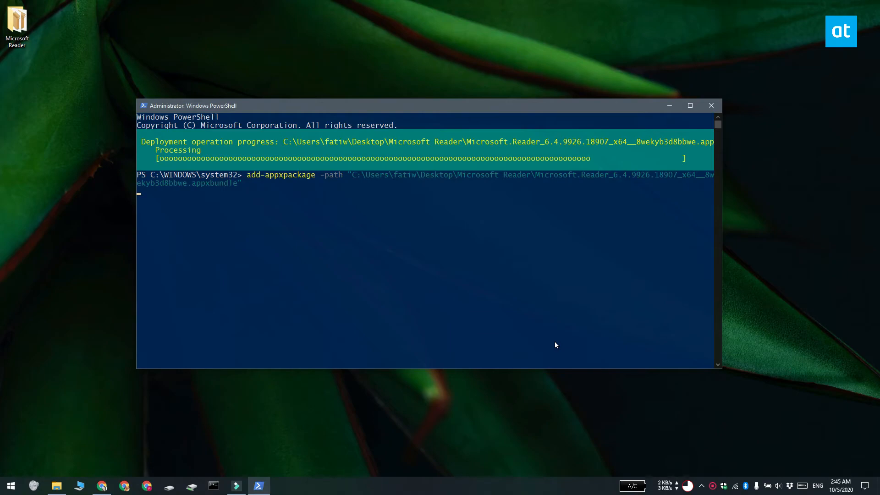
Minimize PowerShell while the Microsoft.Reader appxbundle deploys
click(710, 106)
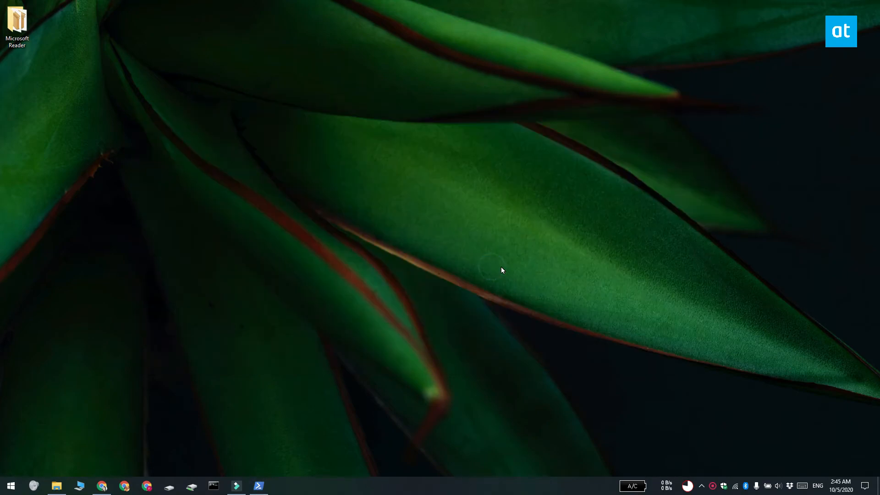
click(10, 485)
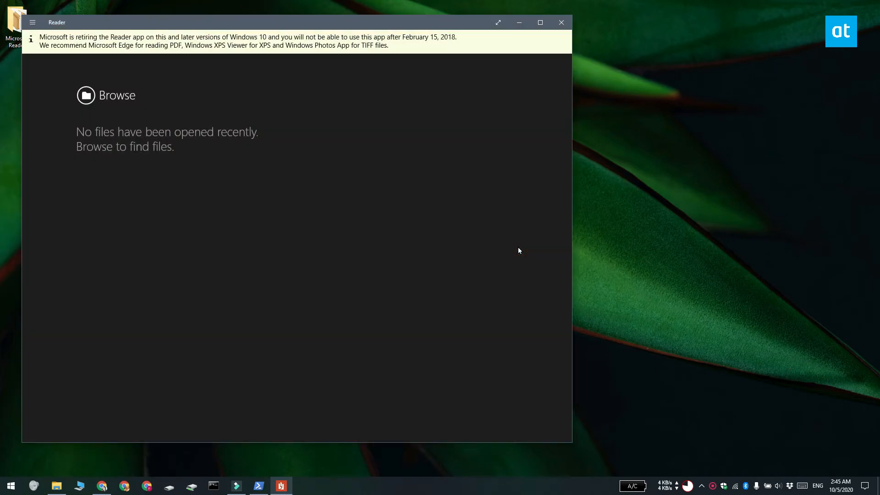
mouse_move(493, 150)
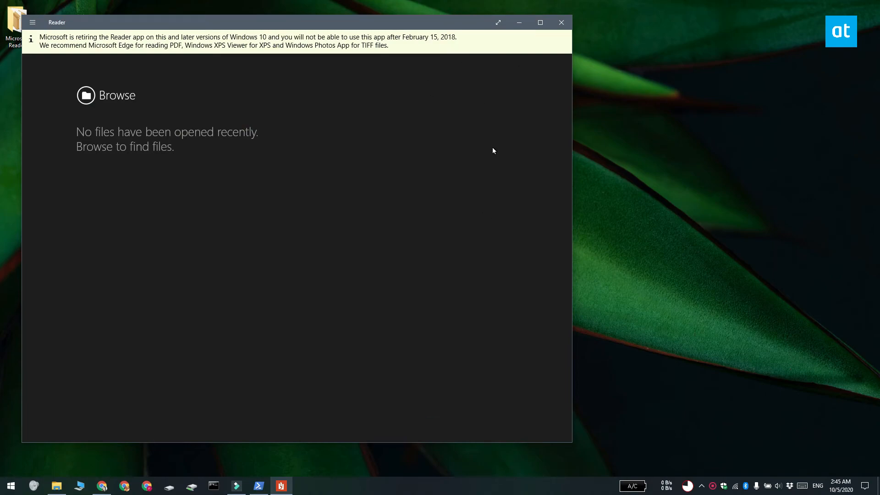
mouse_move(561, 23)
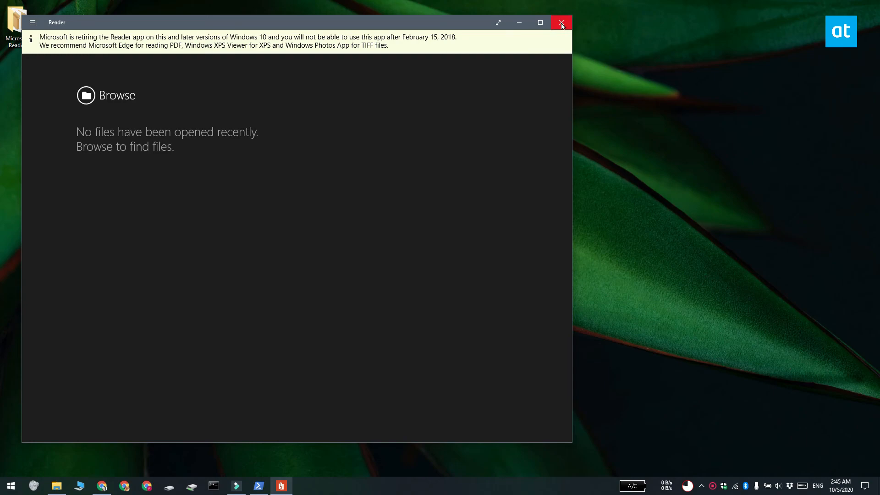
click(560, 22)
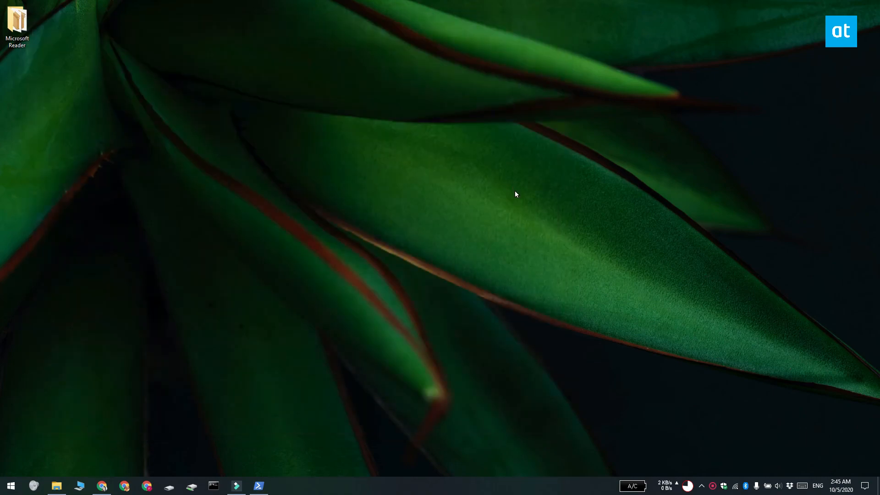